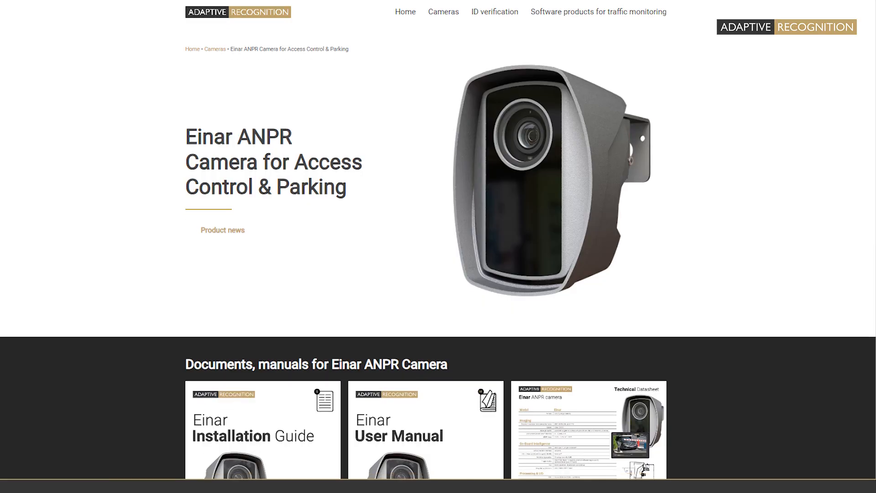
{"action": "scroll", "scroll_direction": "down", "scroll_amount": 3}
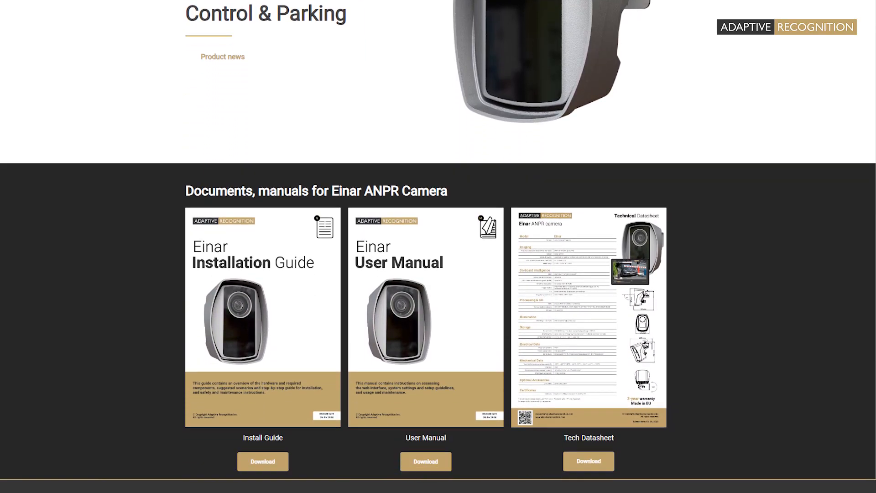